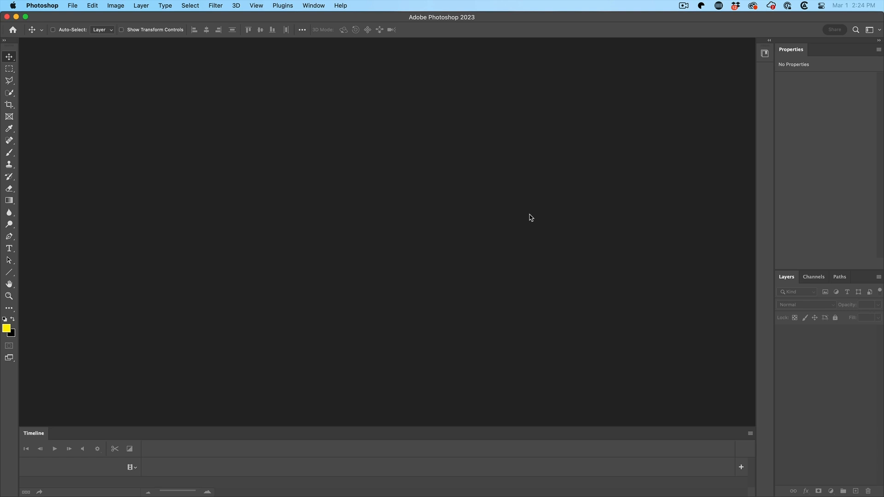
{"action": "mouse_move", "coordinate": [110, 33]}
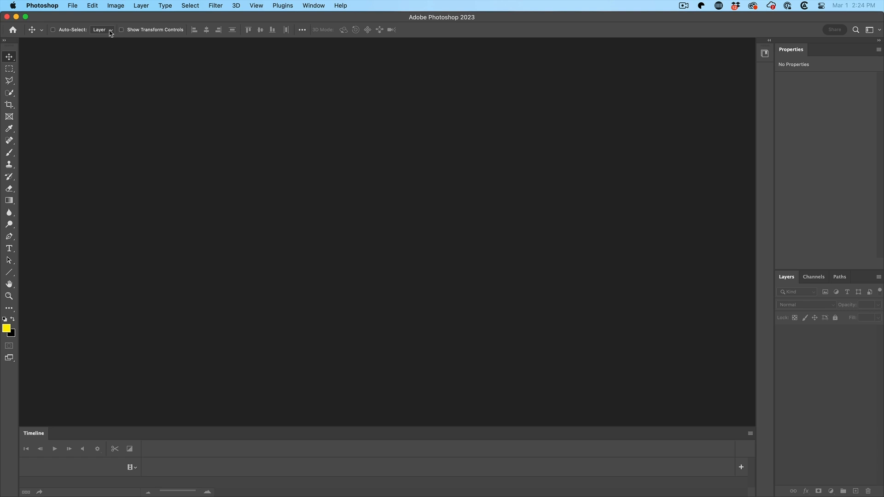
Open the drone clip DJI_0082.mp4 from the SOURCE folder as a video layer.
{"action": "left_click", "coordinate": [72, 5]}
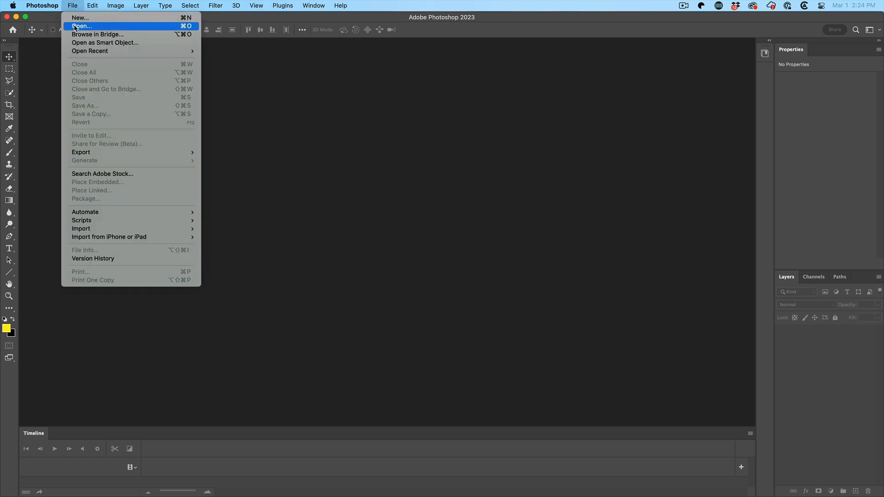
{"action": "left_click", "coordinate": [81, 26]}
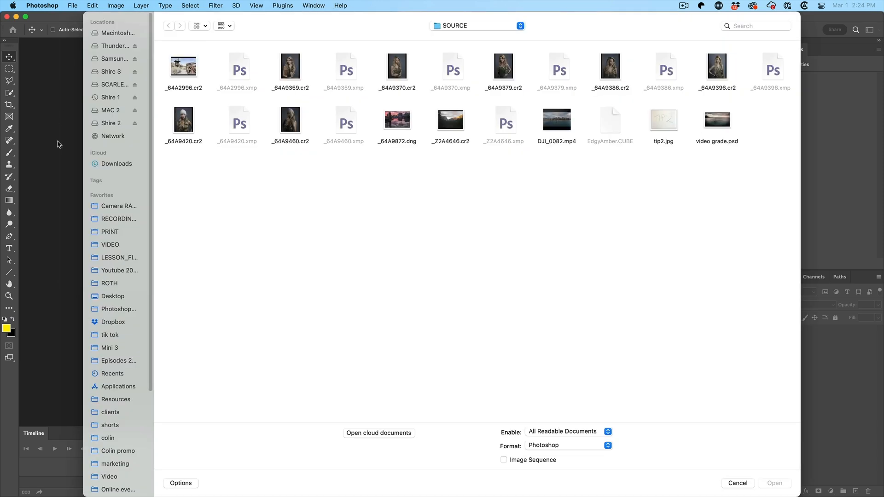
{"action": "left_click", "coordinate": [556, 119]}
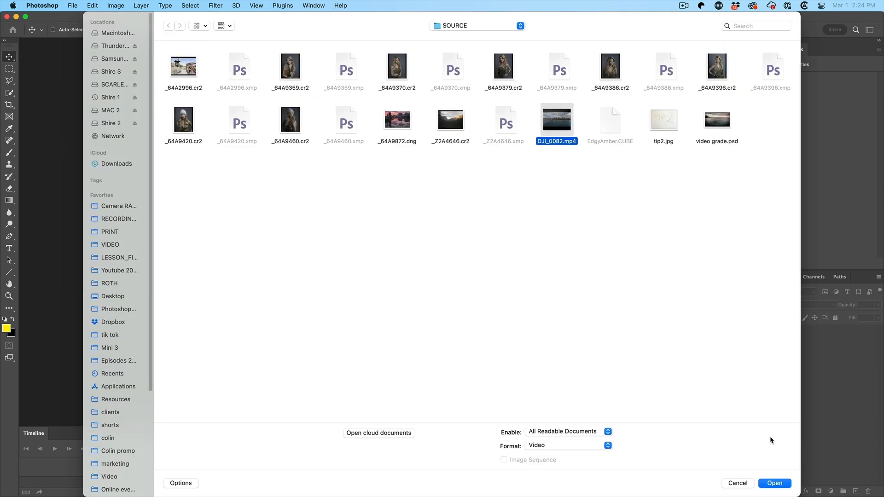
{"action": "left_click", "coordinate": [775, 483]}
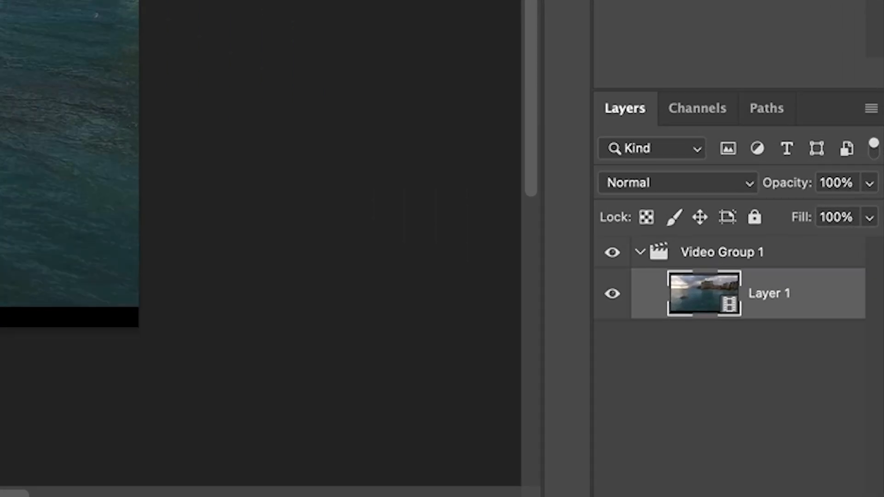
Convert the video Layer 1 into an embedded smart object via its context menu.
{"action": "right_click", "coordinate": [768, 293]}
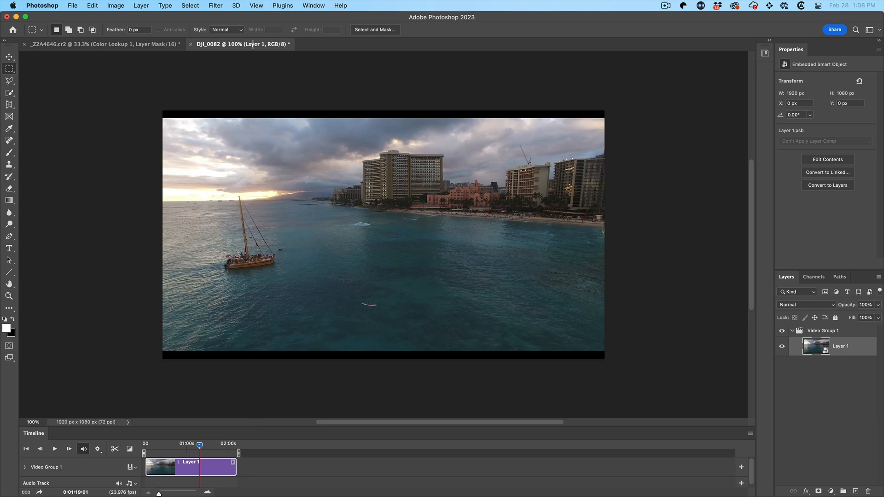
Grade the clip with a Camera Raw smart filter for warmer tones and lifted shadows, and confirm.
{"action": "left_click", "coordinate": [215, 6]}
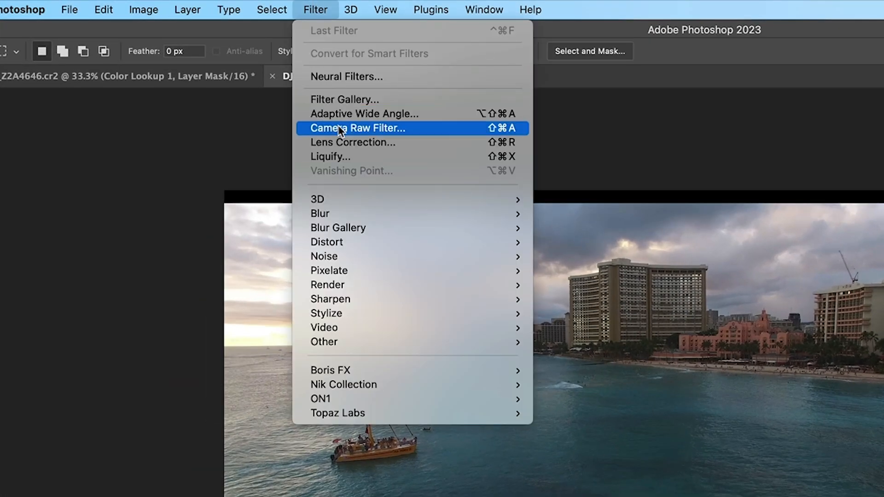
{"action": "left_click", "coordinate": [357, 128]}
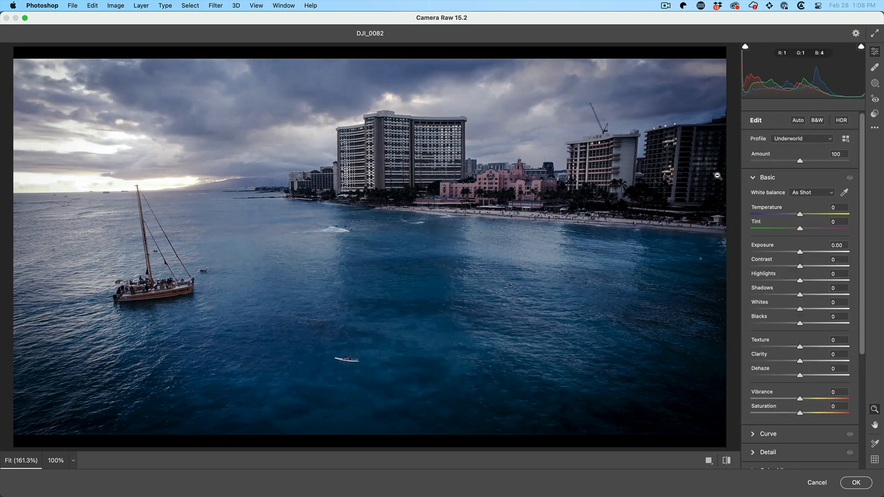
{"action": "left_click_drag", "start_coordinate": [799, 214], "coordinate": [823, 215]}
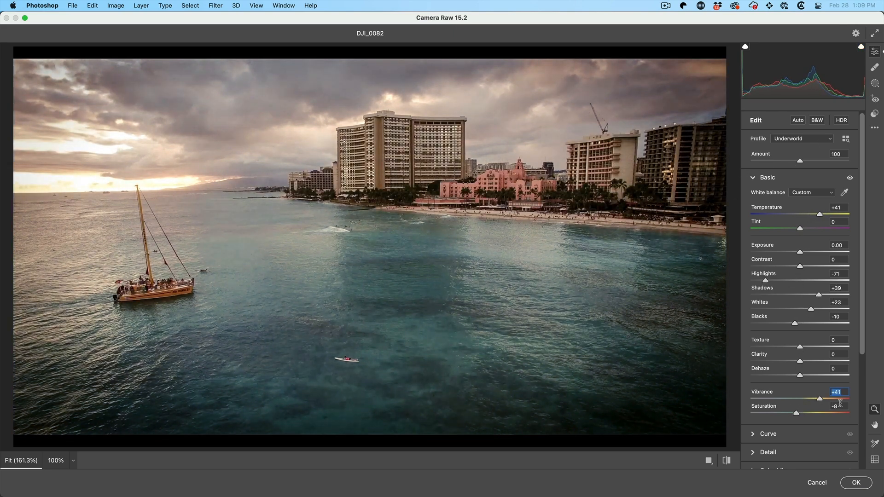
{"action": "left_click", "coordinate": [856, 483]}
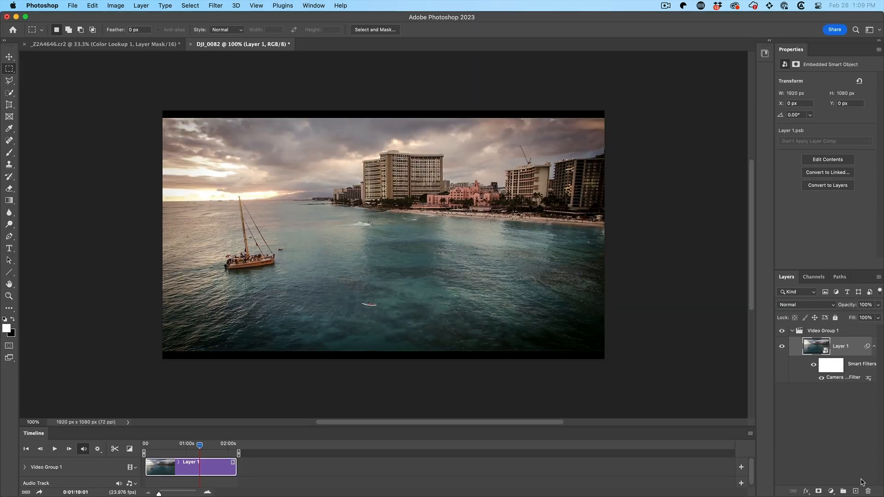